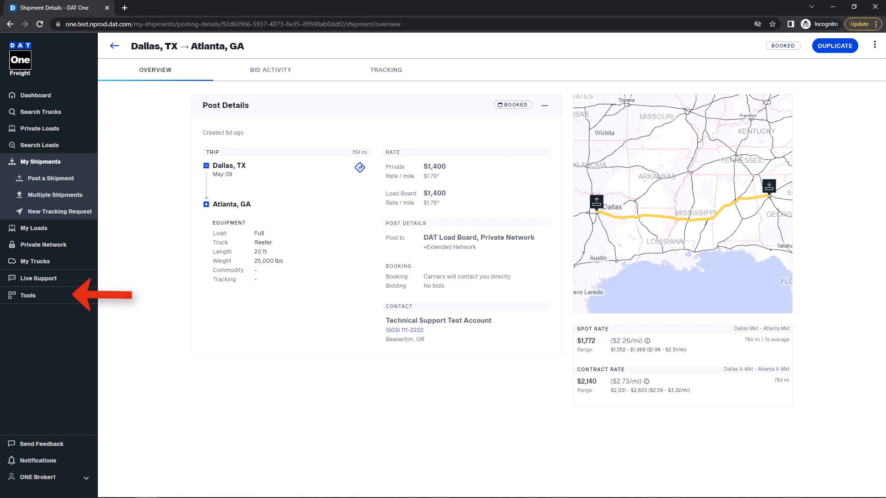
Step: Look up Dallas, TX to Atlanta, GA van rates under Tools: $1,325 spot, $1,740 contract
{"action": "left_click", "coordinate": [27, 295]}
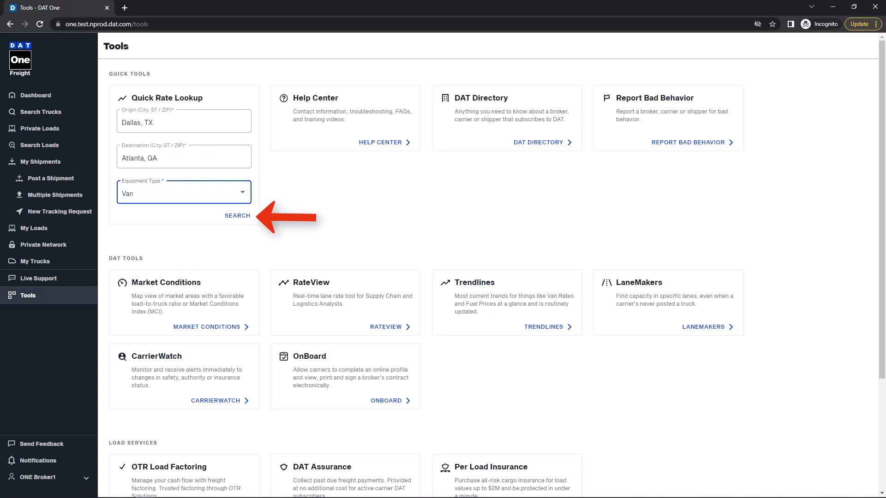
{"action": "left_click", "coordinate": [237, 215]}
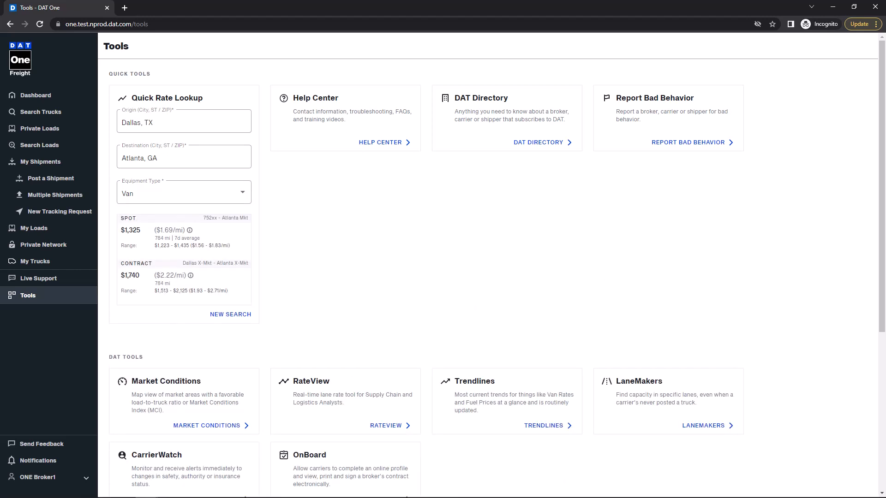